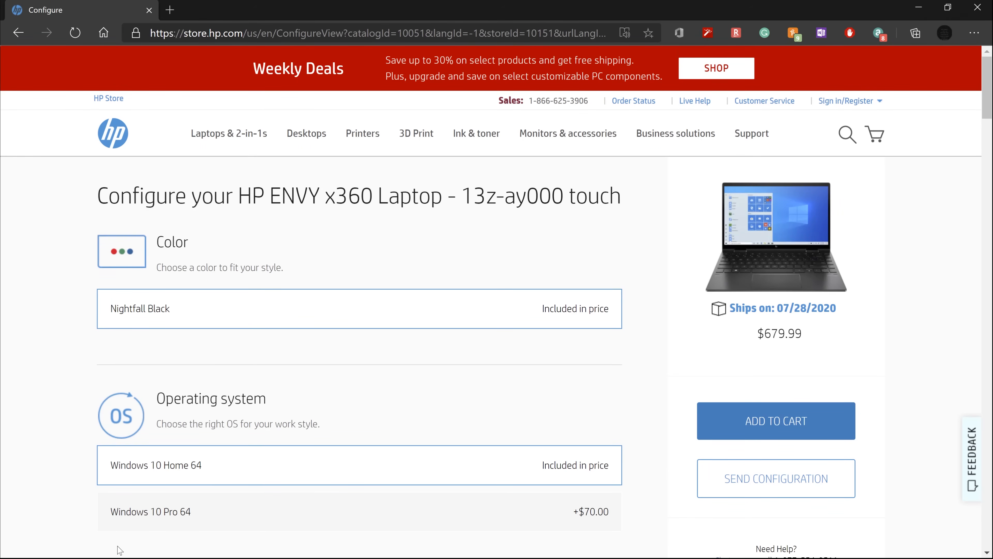
mouse_move(383, 318)
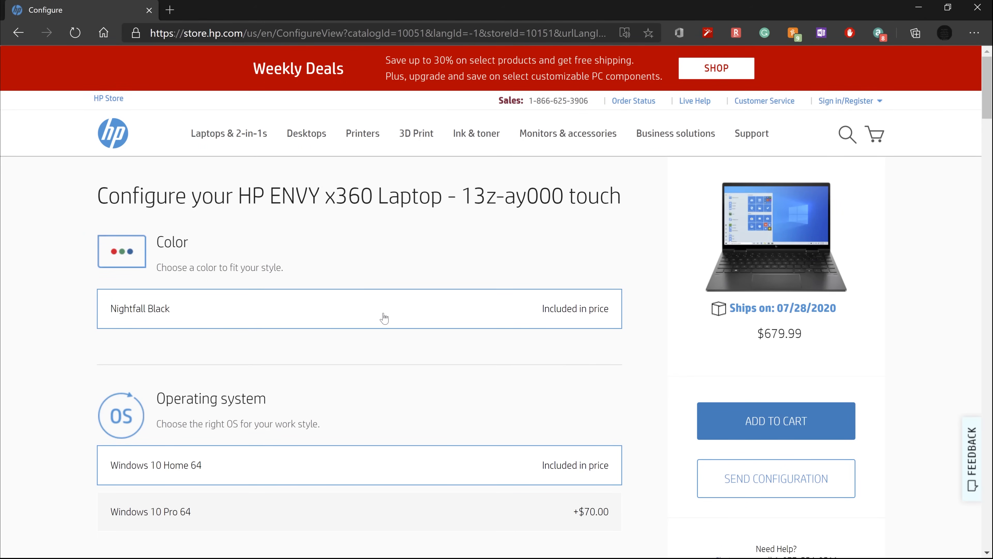
- Scroll the configurator down to the processor, graphics and memory options
scroll("down", 3)
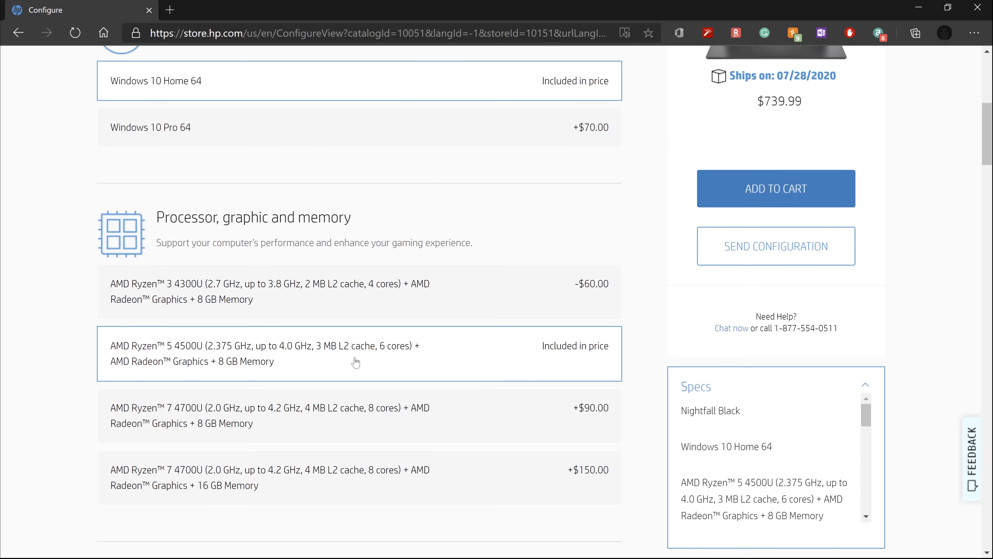
mouse_move(517, 361)
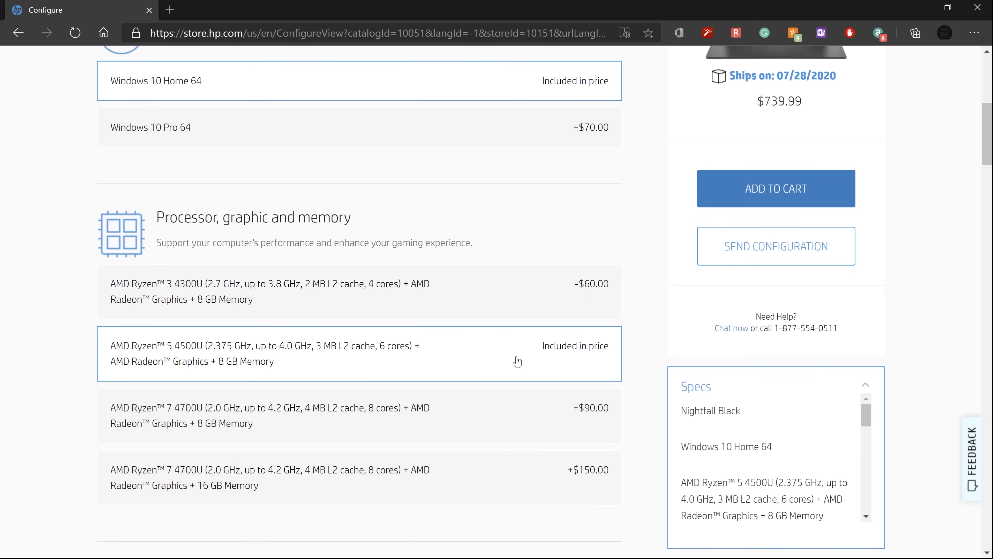
scroll("down", 3)
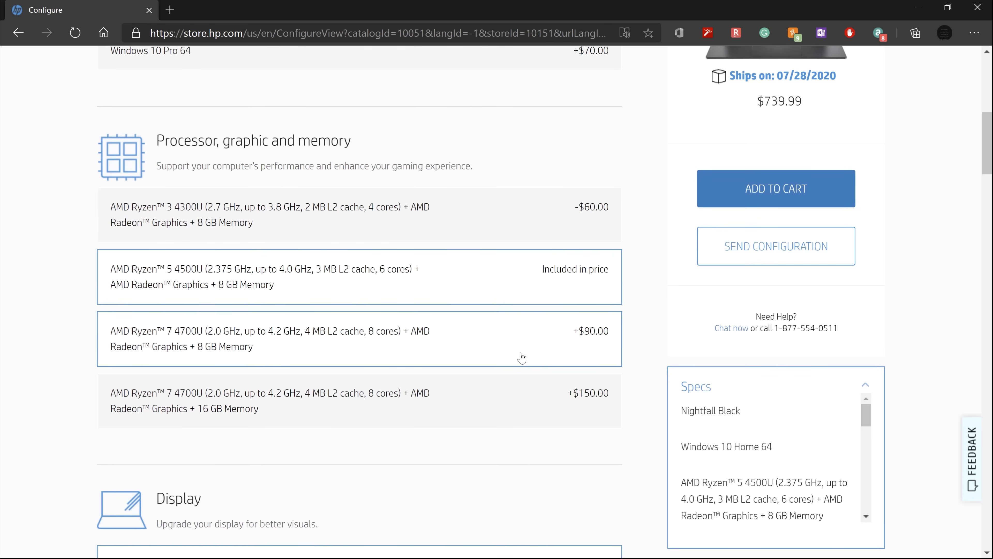
mouse_move(227, 350)
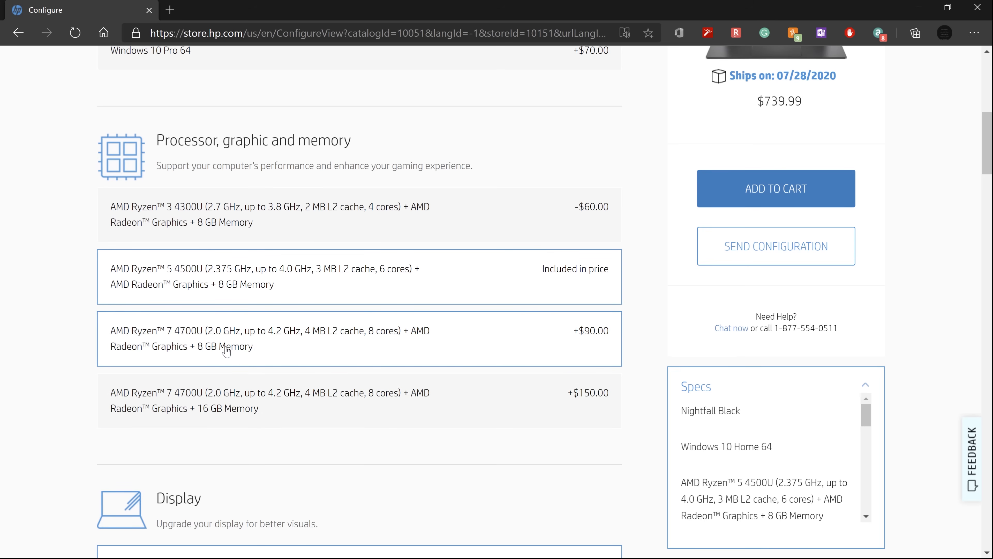
scroll("down", 3)
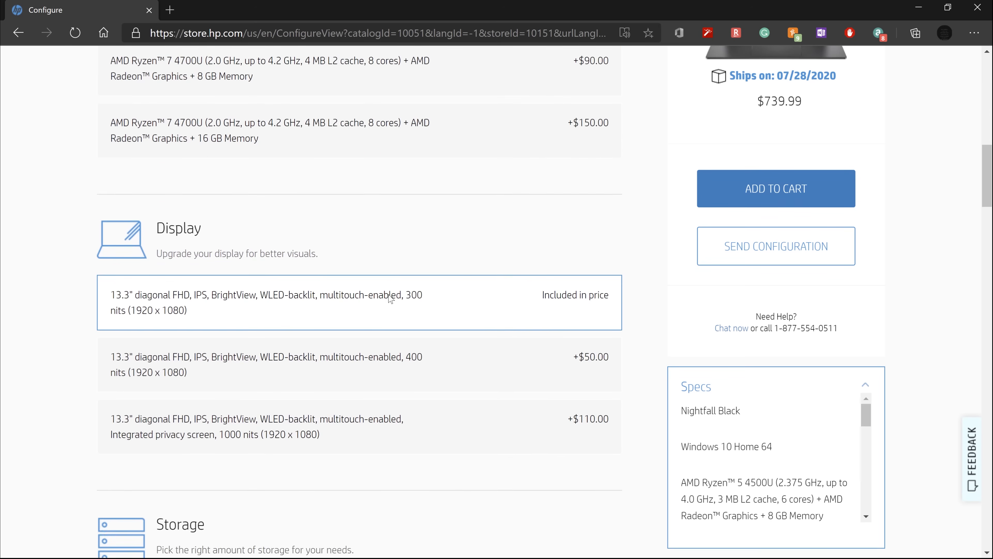
- Choose the 400-nit FHD display, then move down to the Storage options
left_click(359, 364)
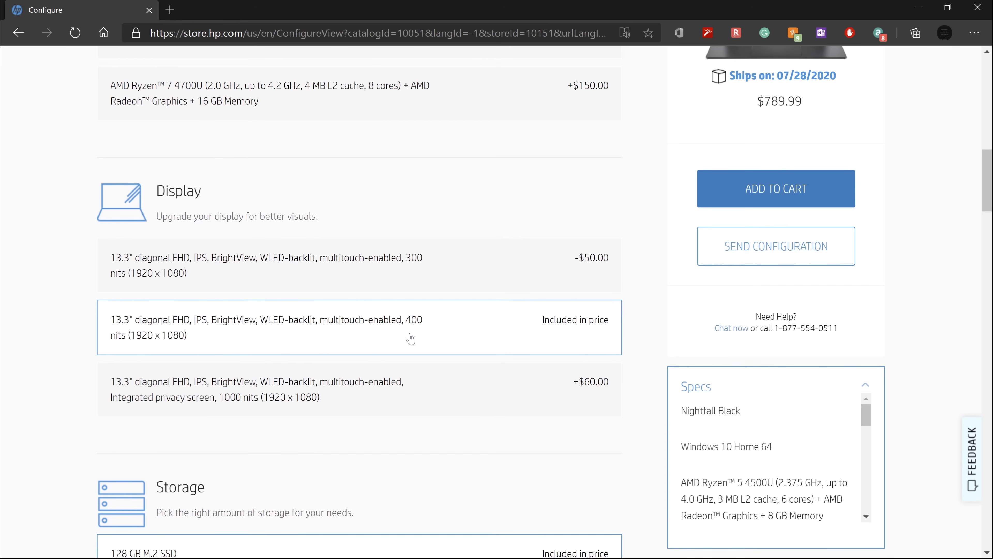
mouse_move(414, 338)
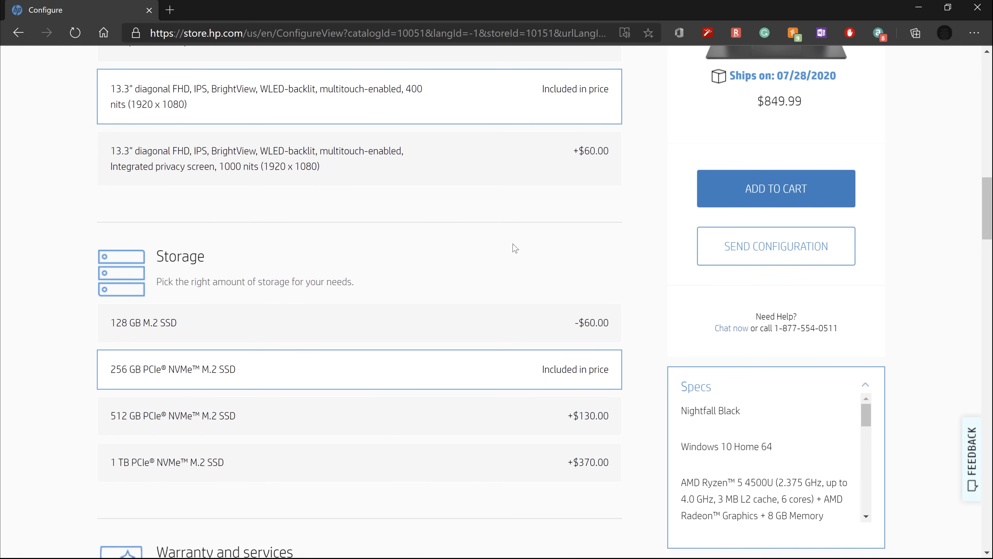
mouse_move(748, 93)
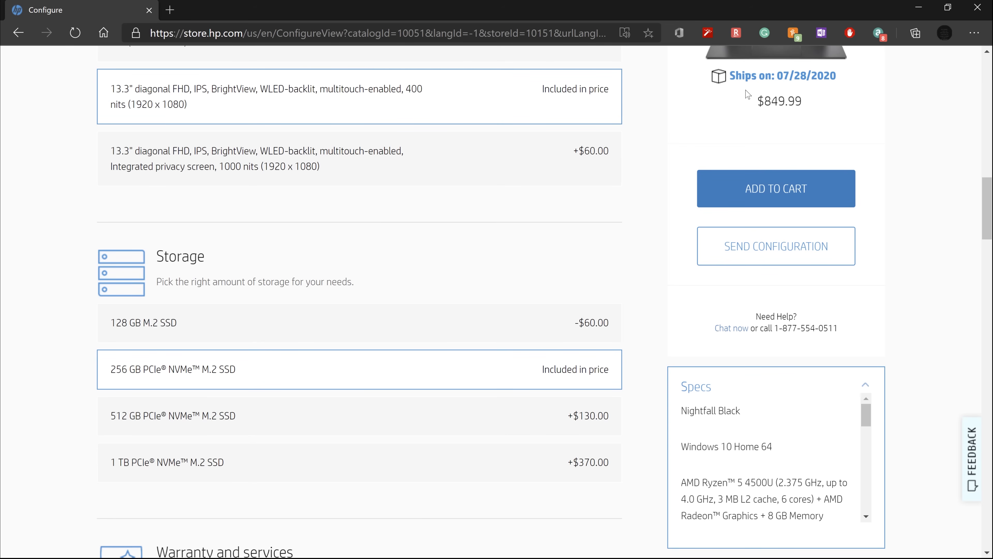
mouse_move(427, 236)
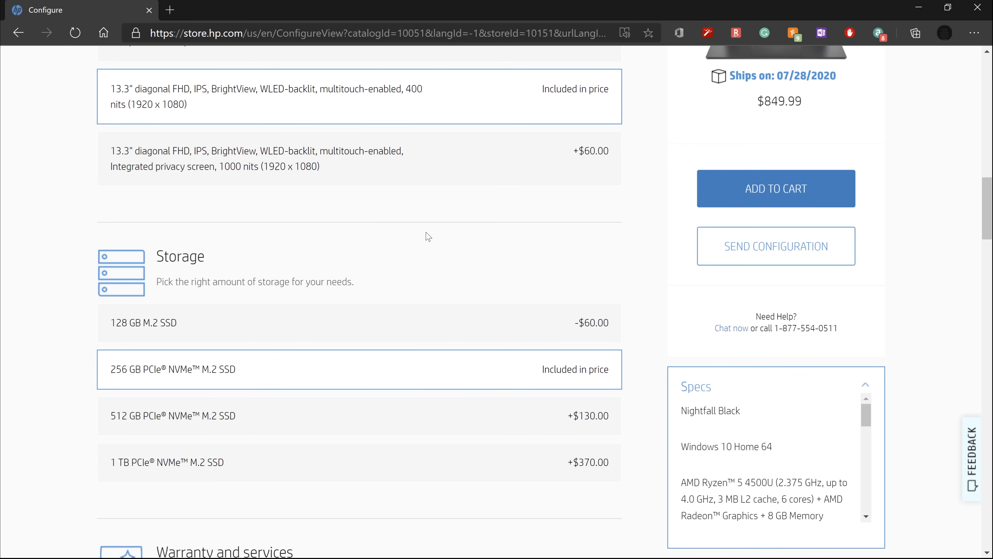
mouse_move(417, 296)
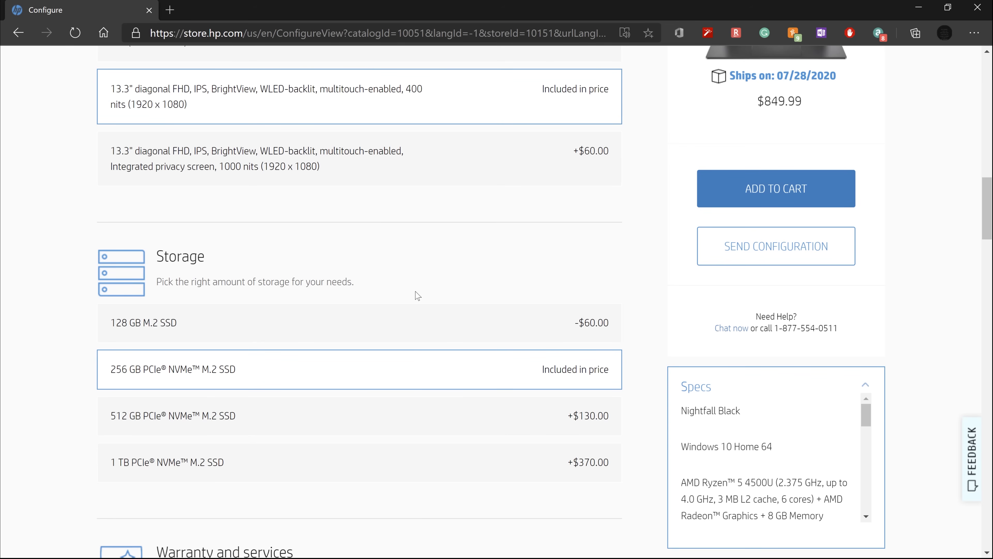
scroll("down", 3)
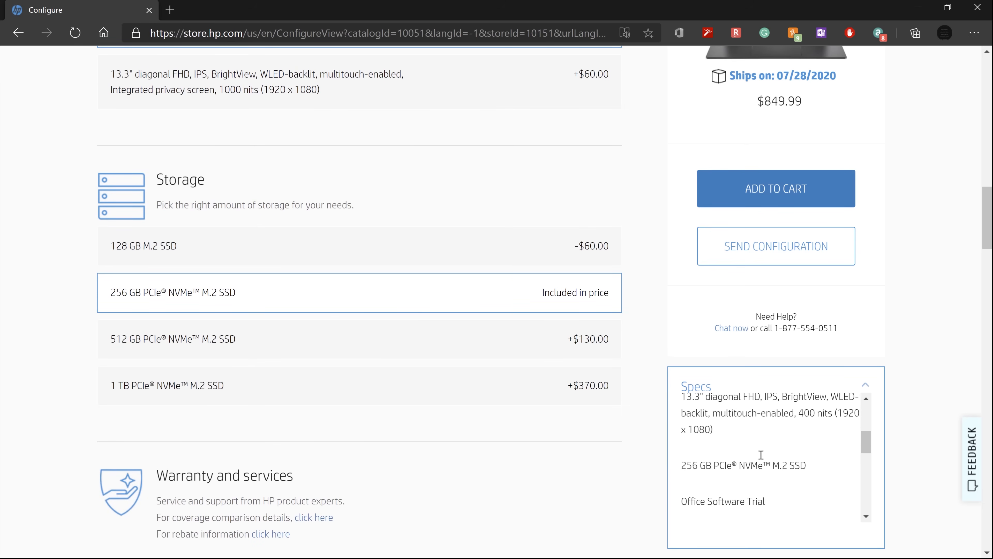
scroll("down", 3)
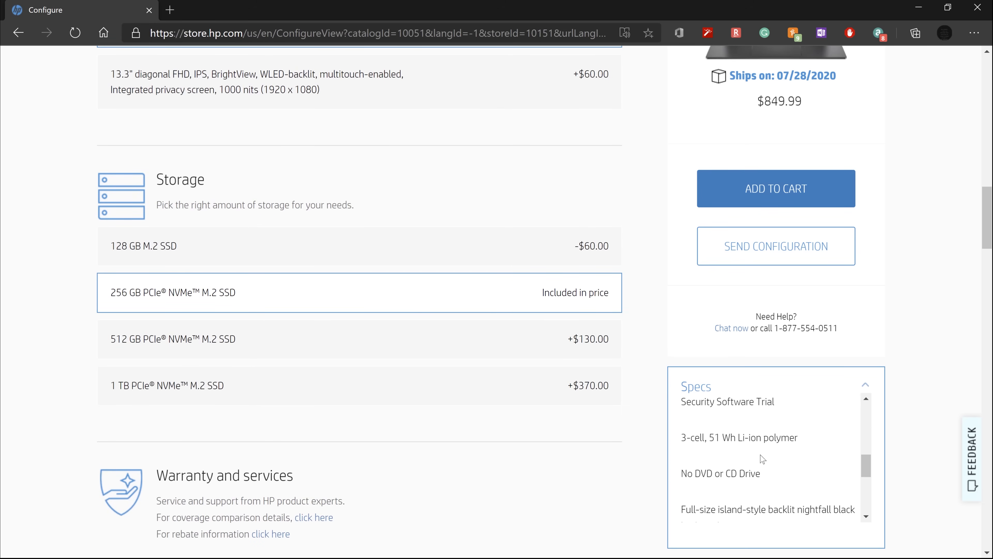